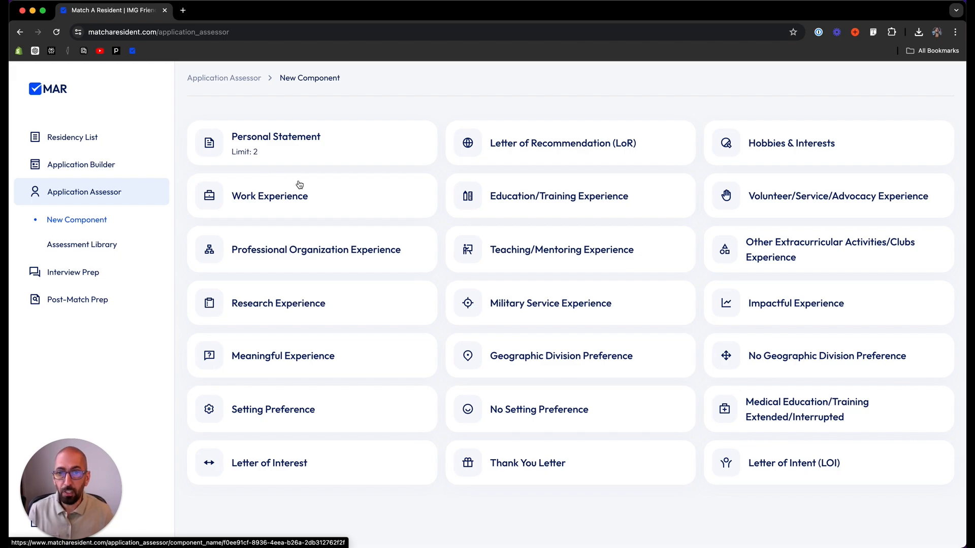
mouse_move(768, 156)
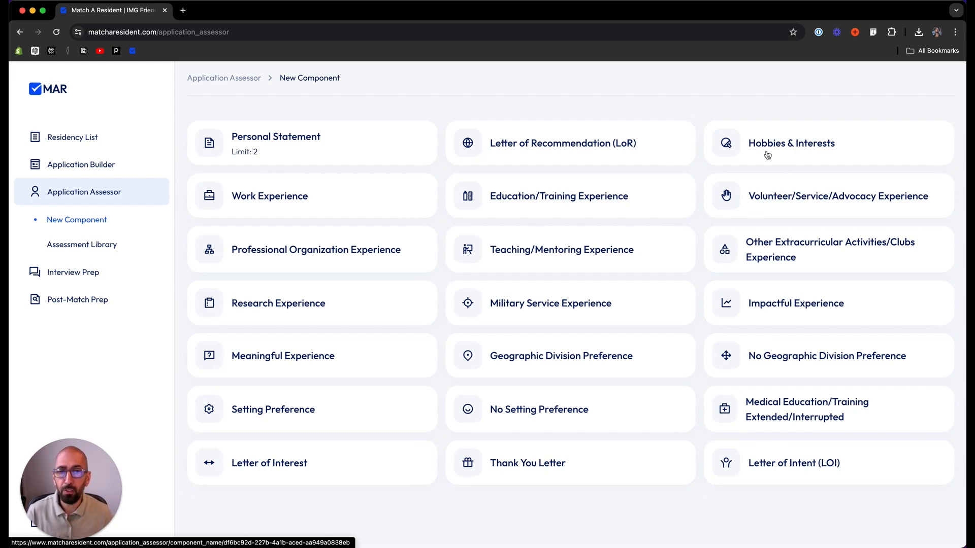
mouse_move(519, 440)
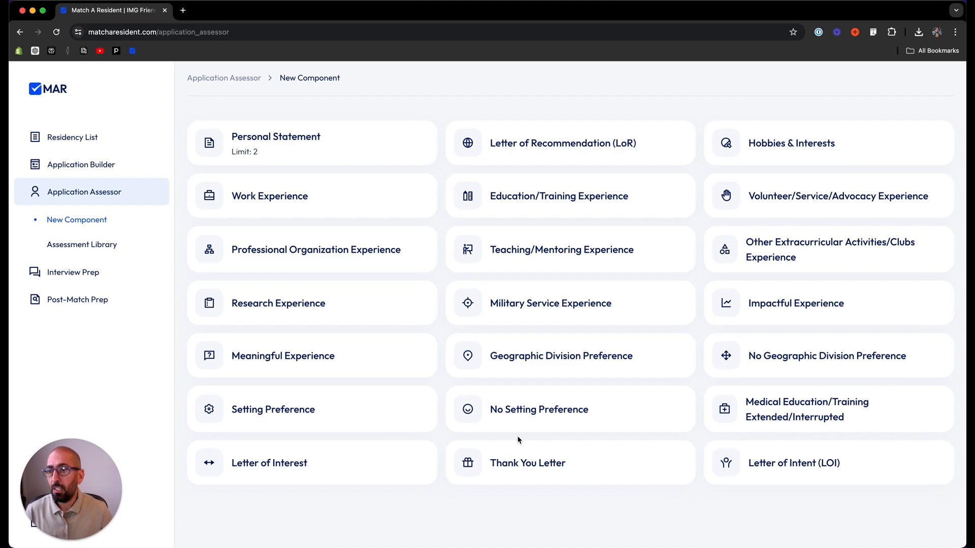
mouse_move(254, 245)
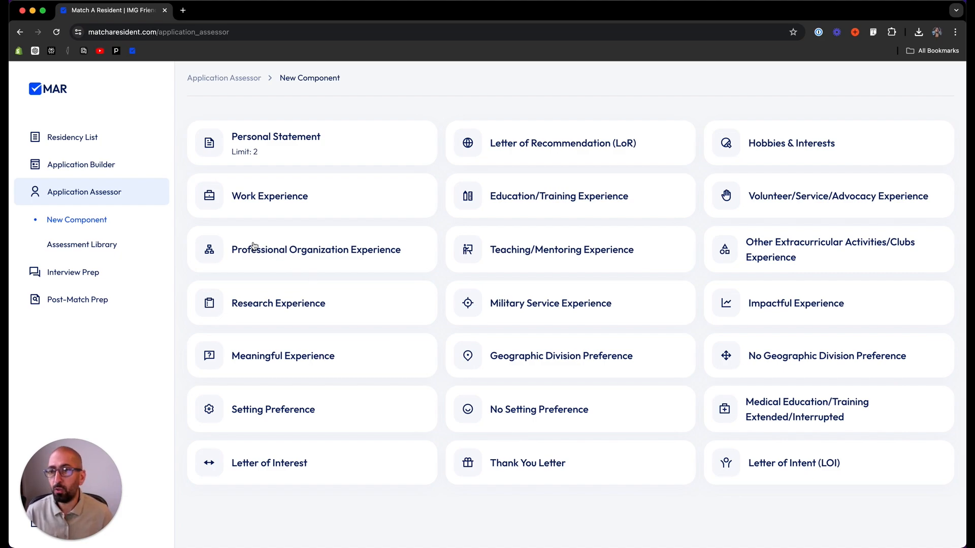
mouse_move(225, 159)
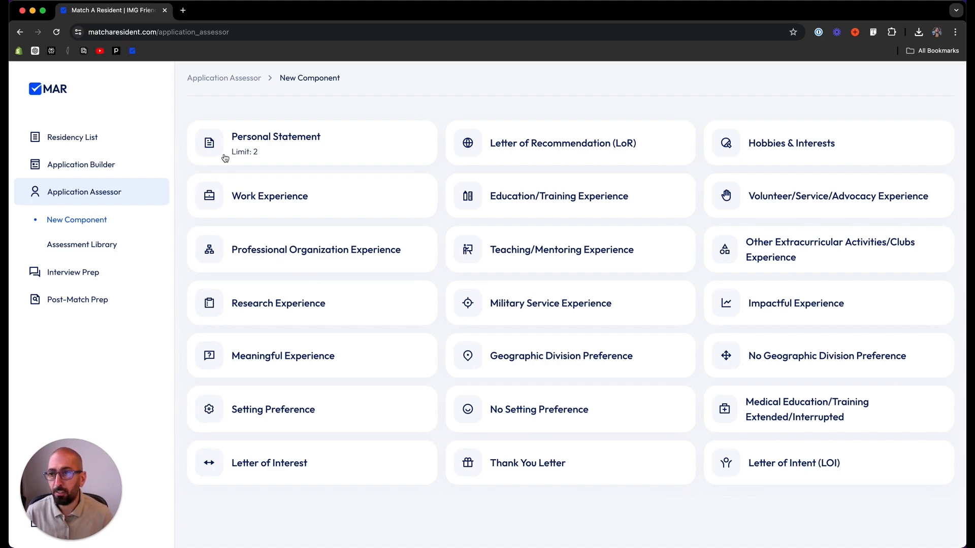
Create a new Personal Statement component named Gen Surg.
left_click(275, 137)
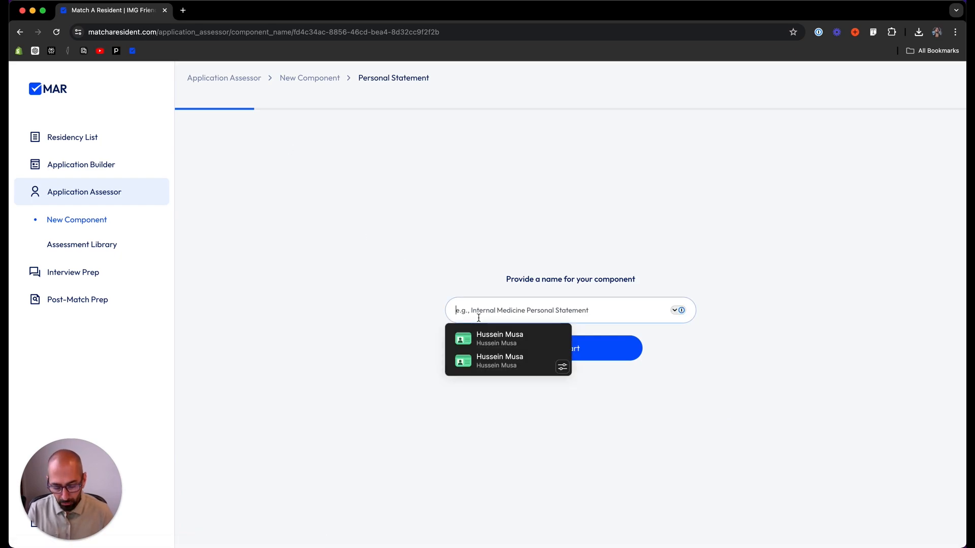
type("Gen Surg")
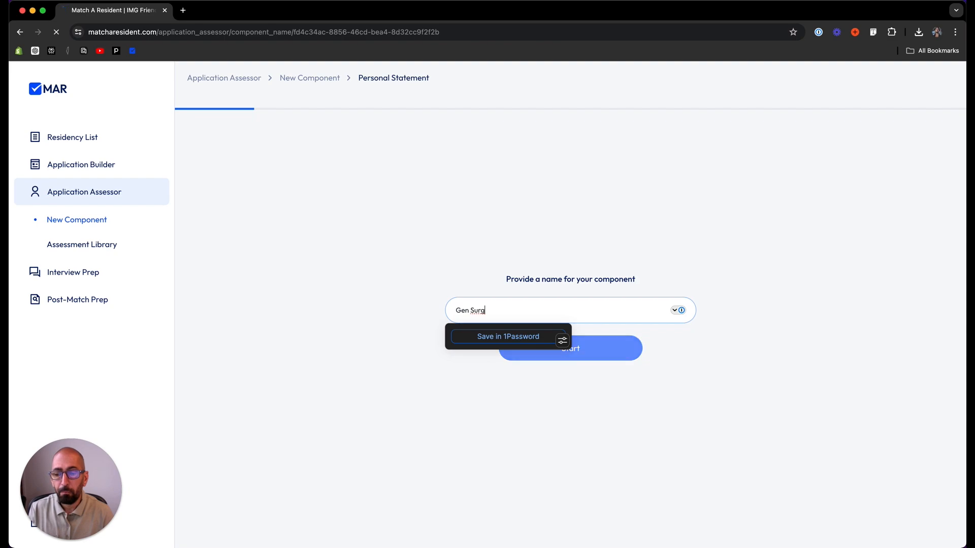
left_click(570, 348)
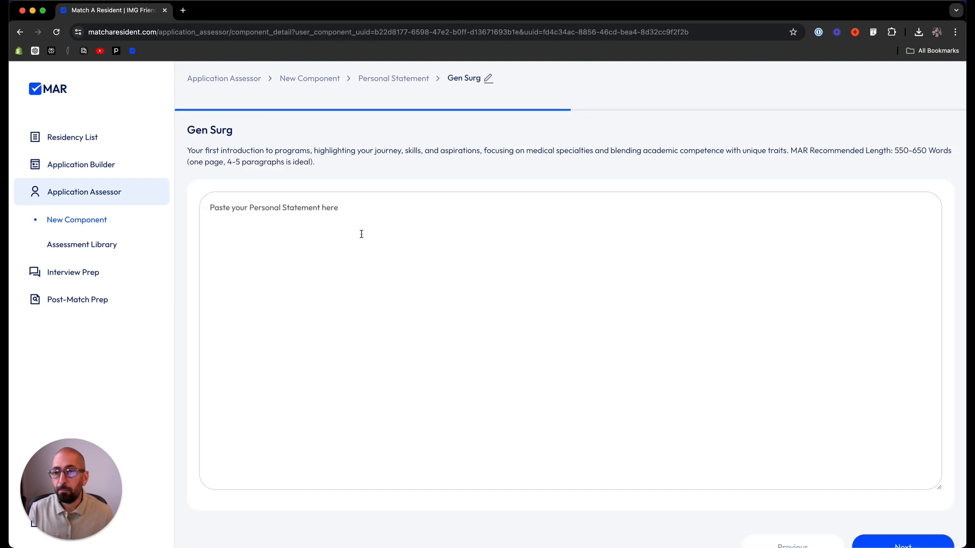
Paste the full general surgery personal statement text into the empty statement area.
right_click(361, 235)
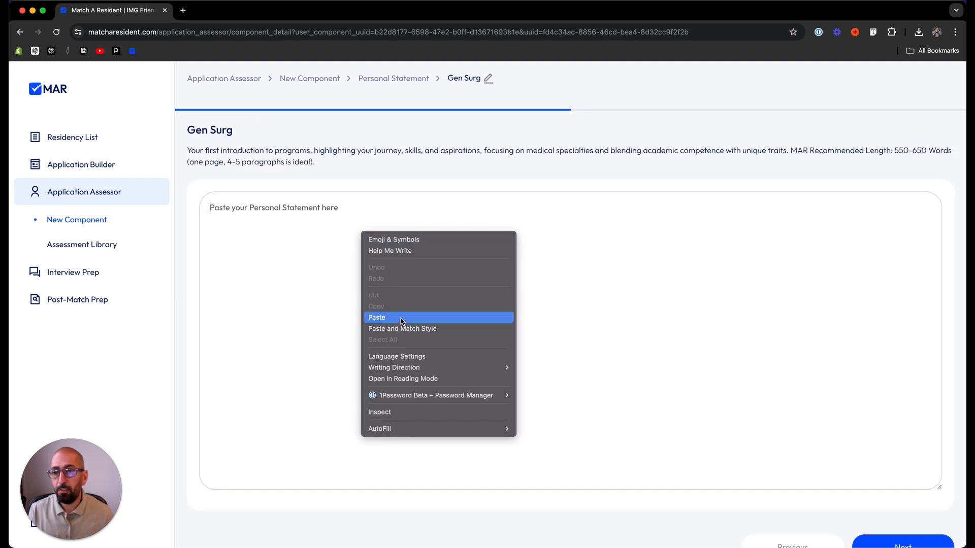
left_click(376, 317)
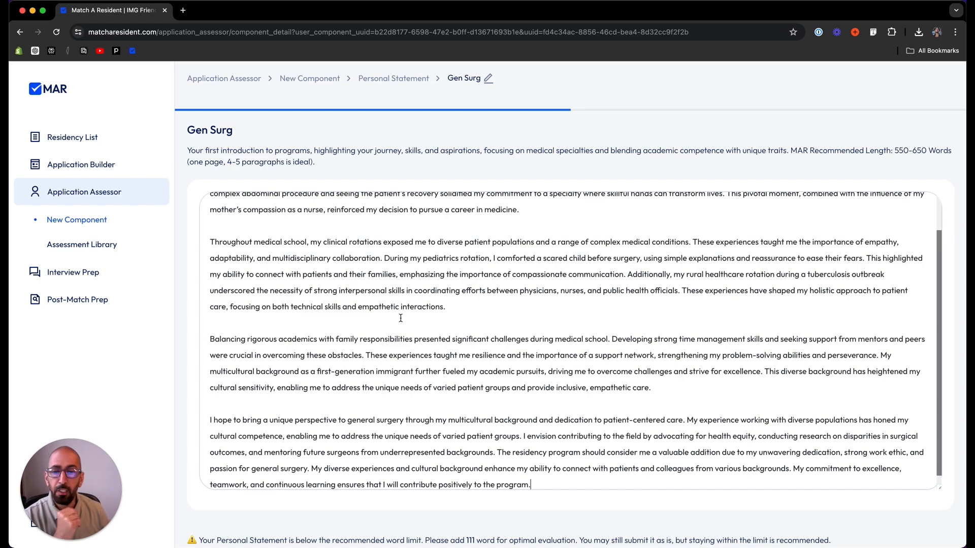
scroll("down", 3)
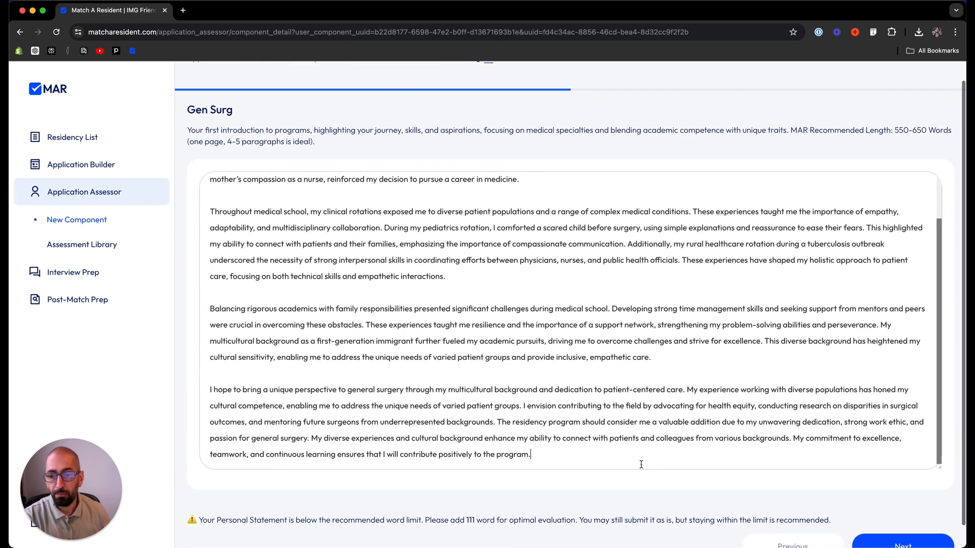
Advance to the final step and assess the Gen Surg statement to show its scoring results.
left_click(902, 545)
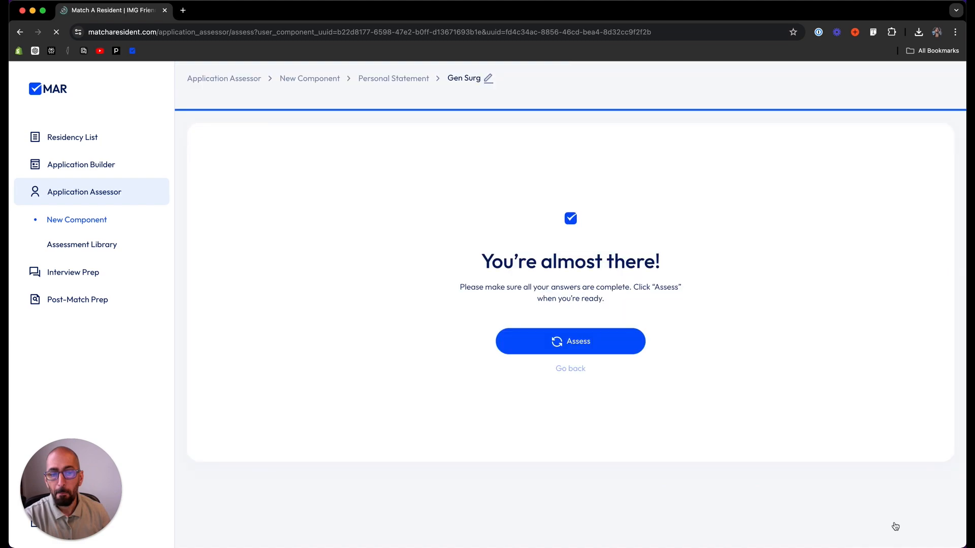
left_click(570, 342)
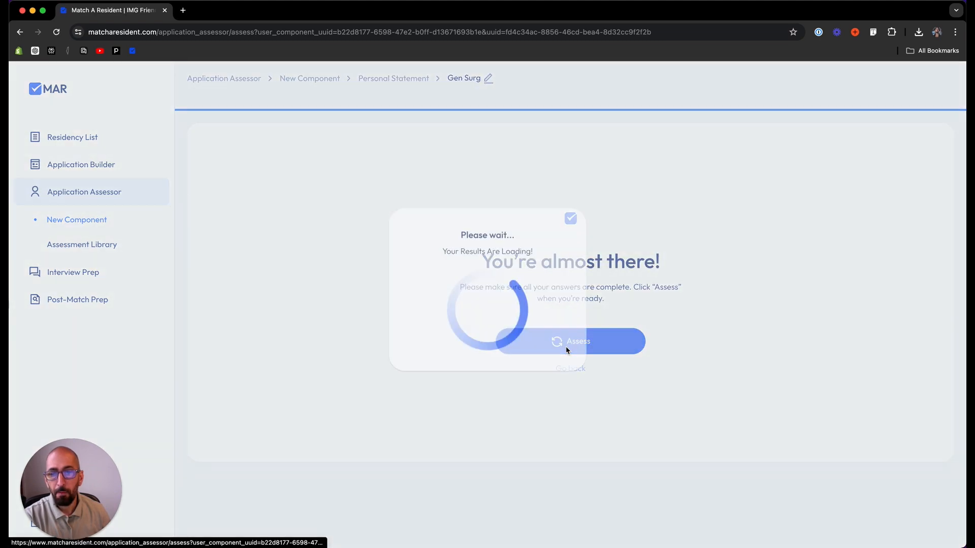
left_click(570, 341)
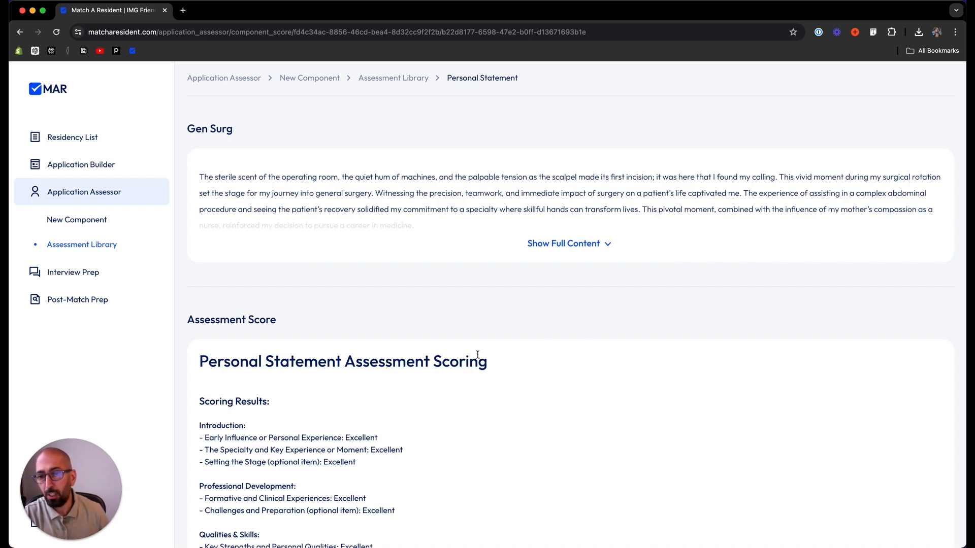
scroll("down", 3)
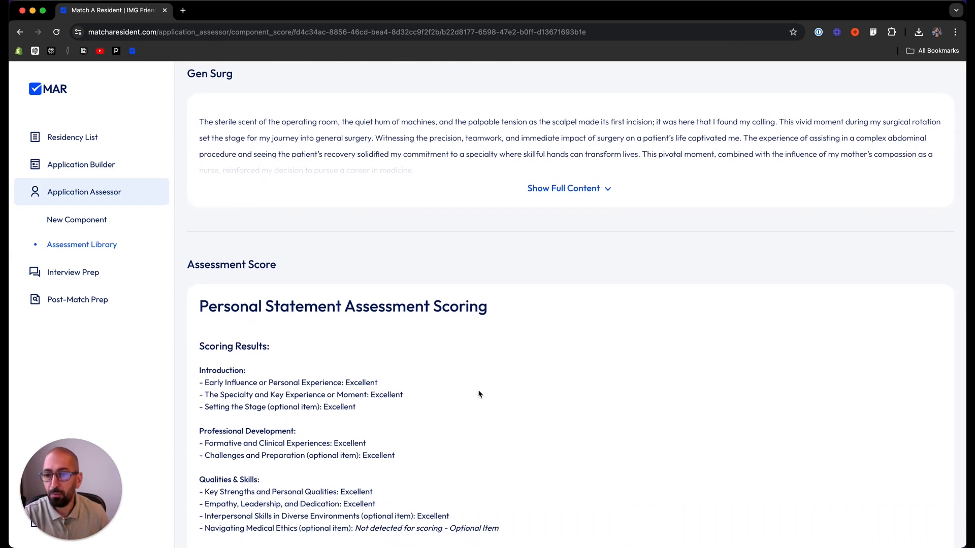
scroll("down", 3)
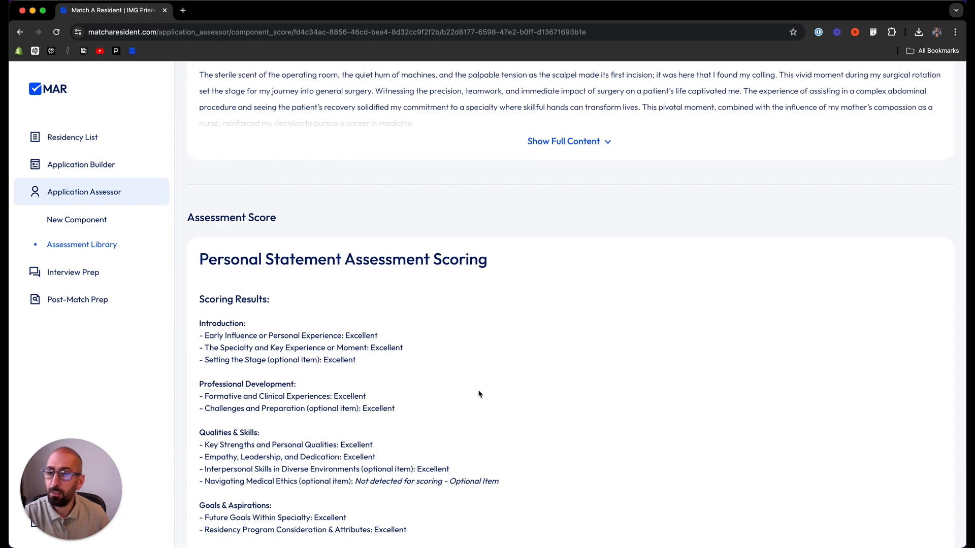
scroll("down", 3)
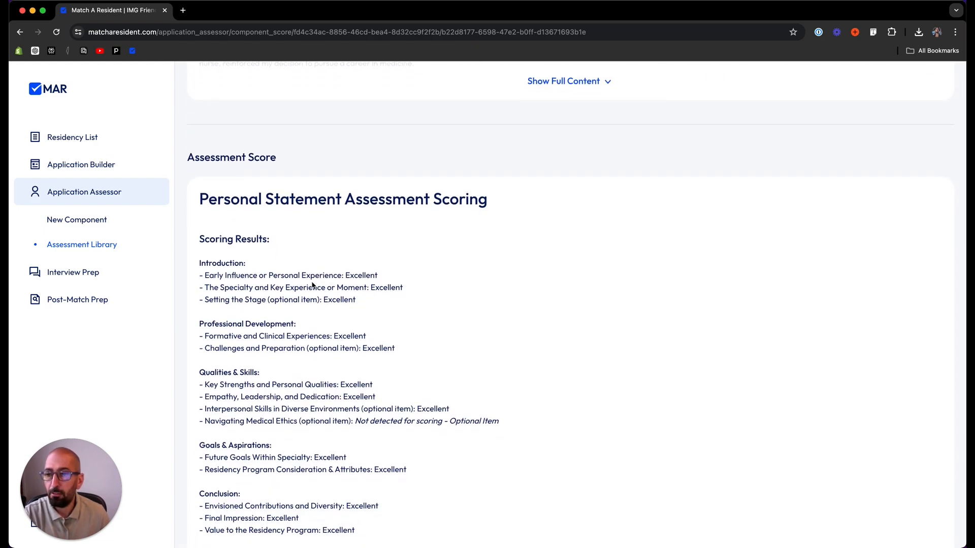
scroll("down", 3)
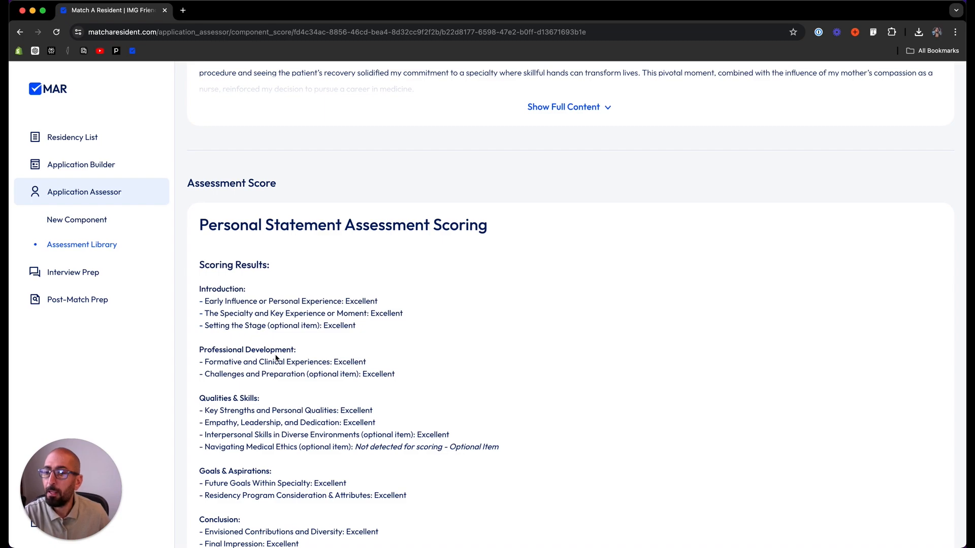
scroll("down", 3)
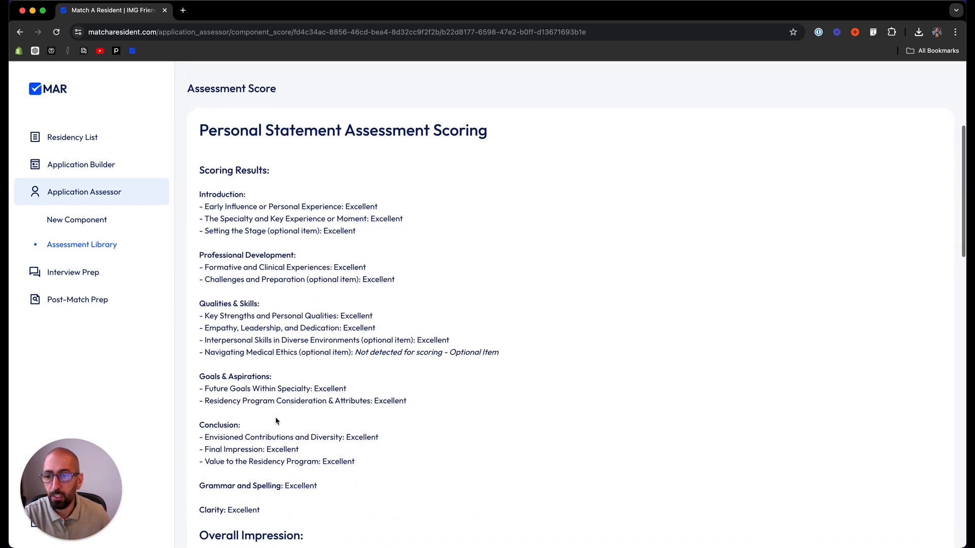
scroll("down", 3)
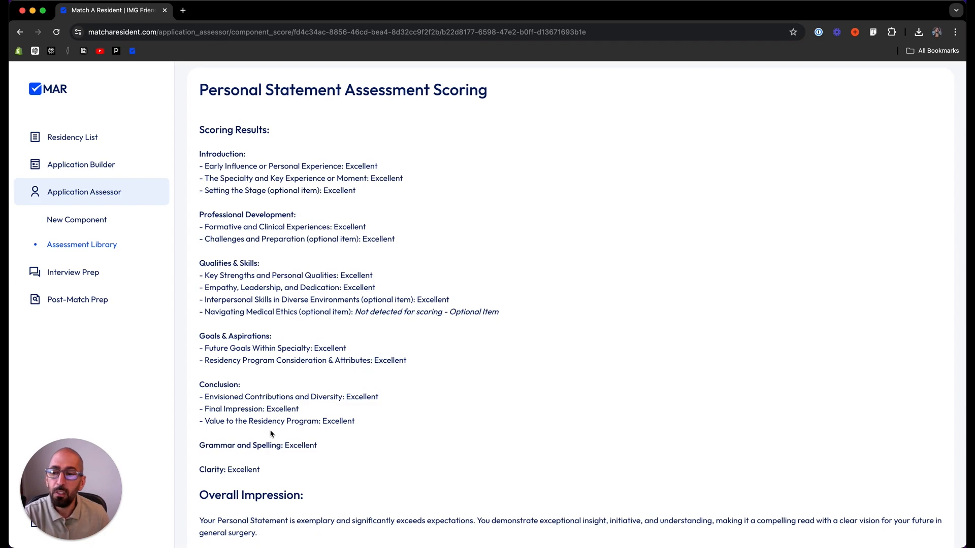
scroll("down", 3)
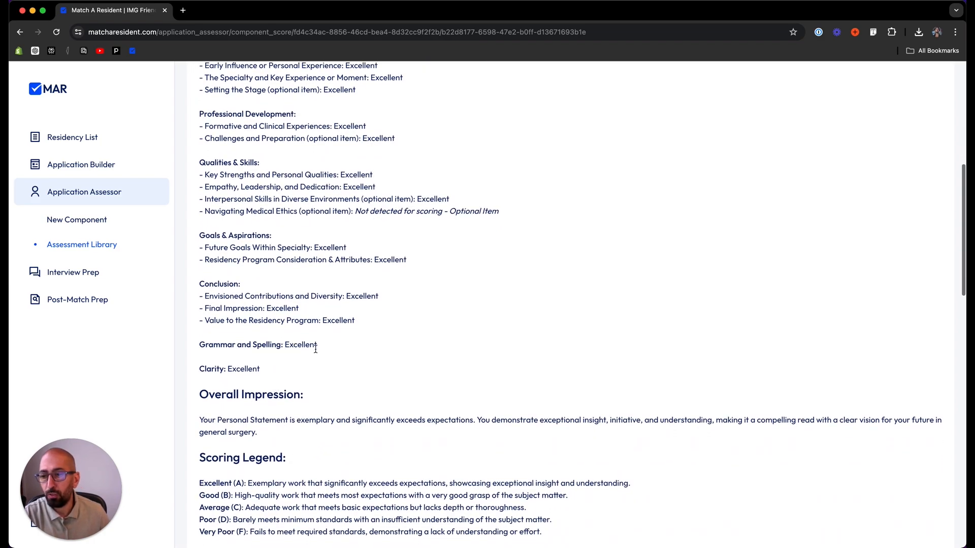
scroll("down", 3)
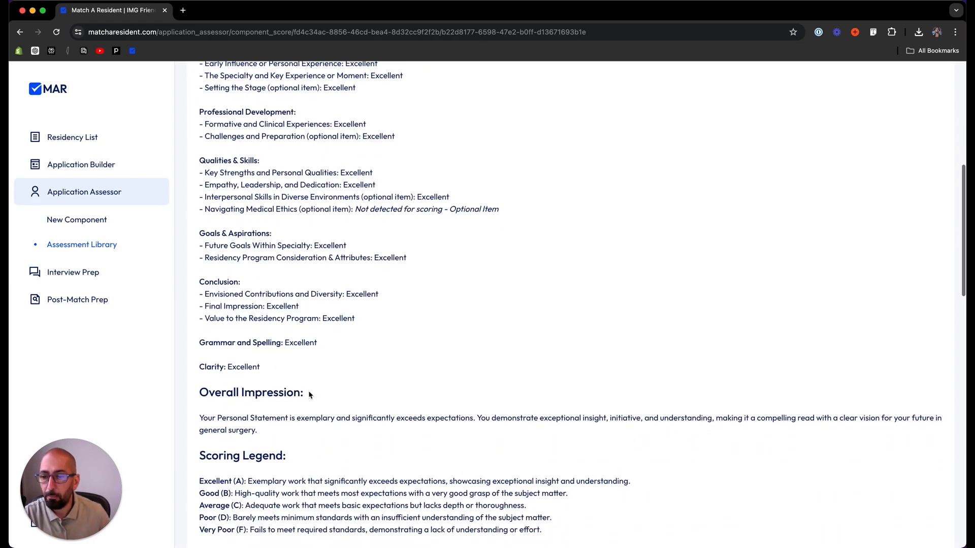
scroll("down", 3)
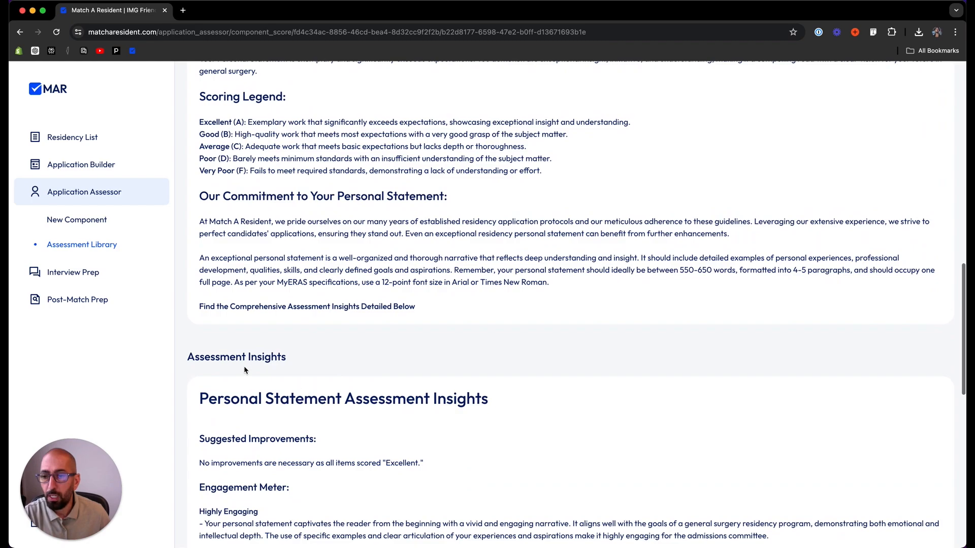
mouse_move(307, 324)
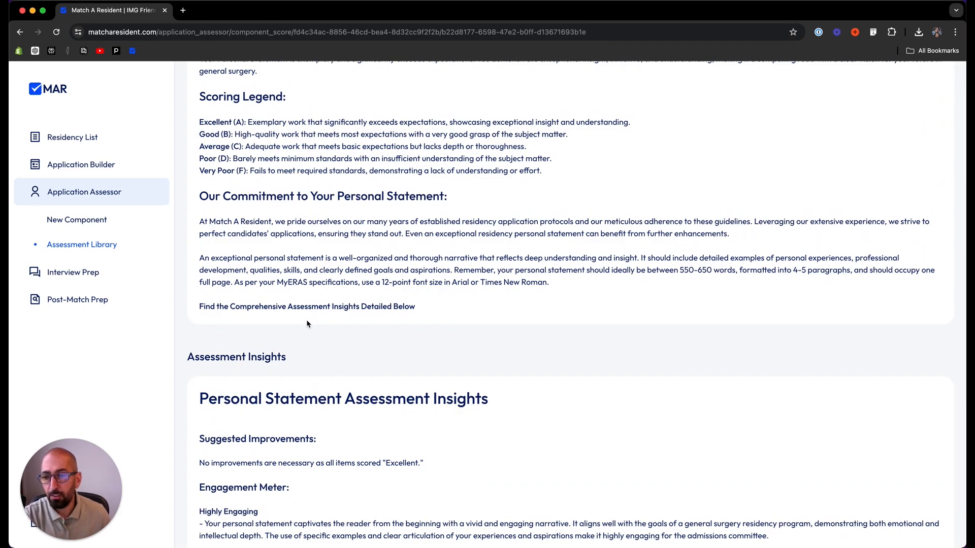
scroll("down", 3)
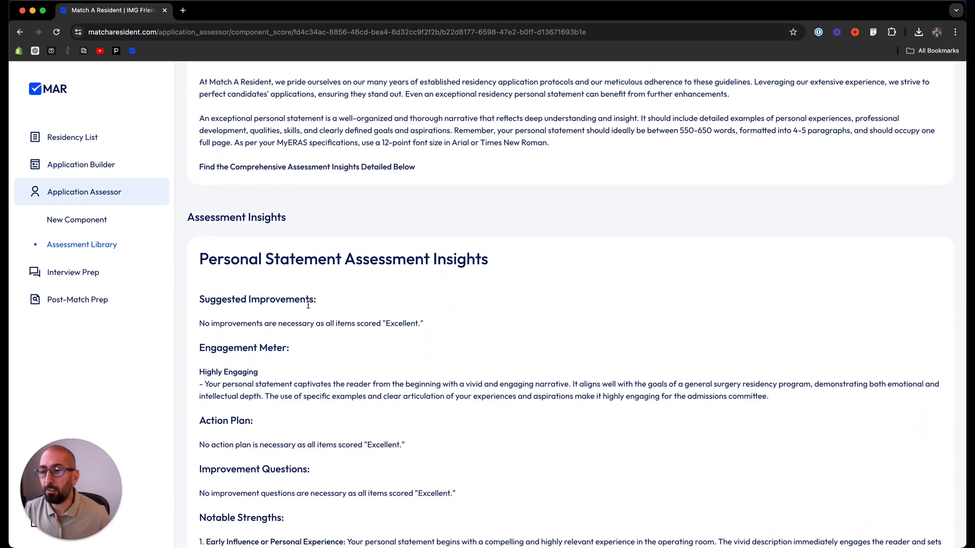
mouse_move(76, 220)
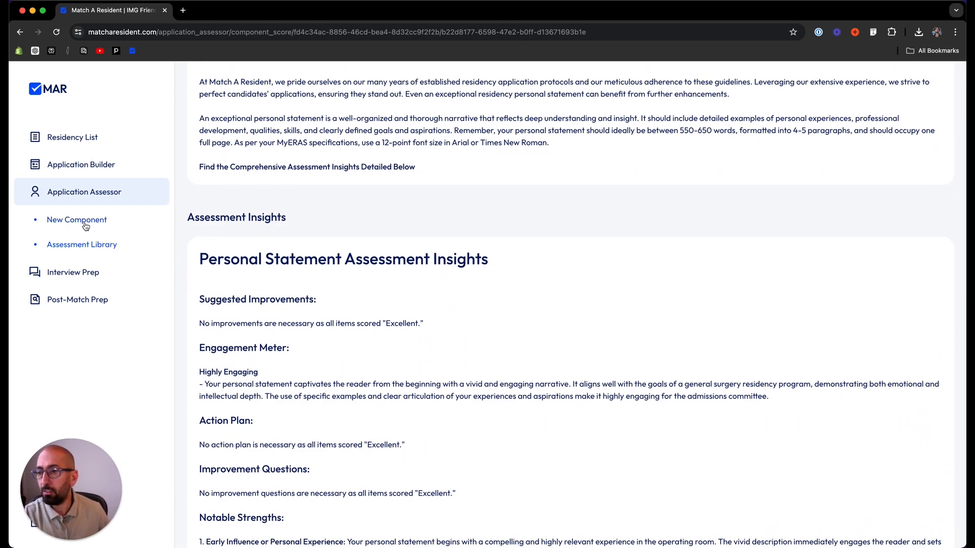
mouse_move(81, 245)
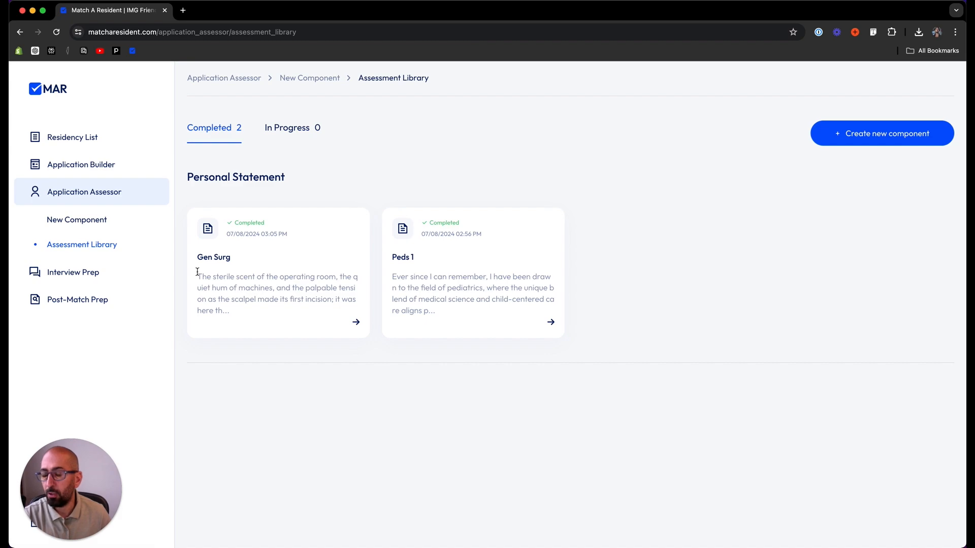
mouse_move(429, 266)
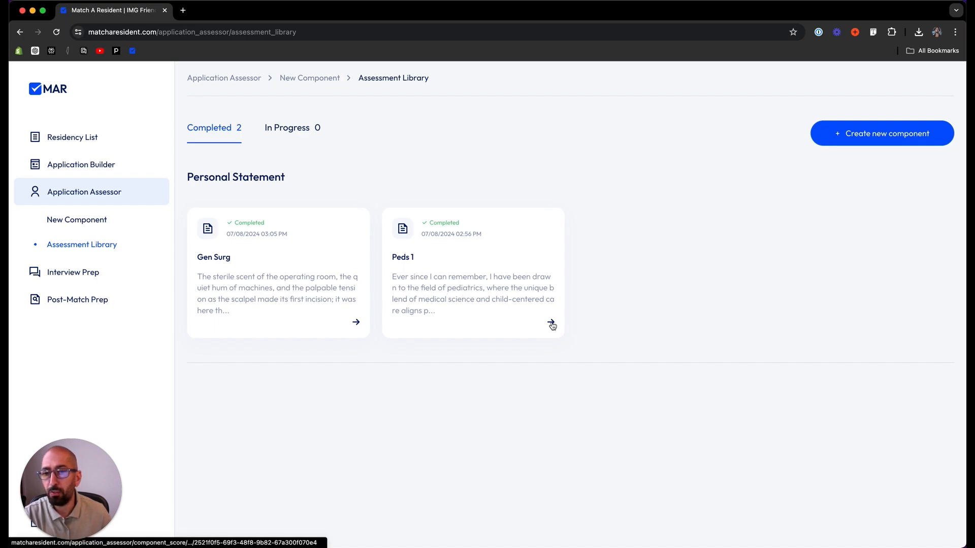
Scroll the Peds 1 assessment past Scoring Results and Scoring Legend to the Assessment Insights heading.
left_click(551, 323)
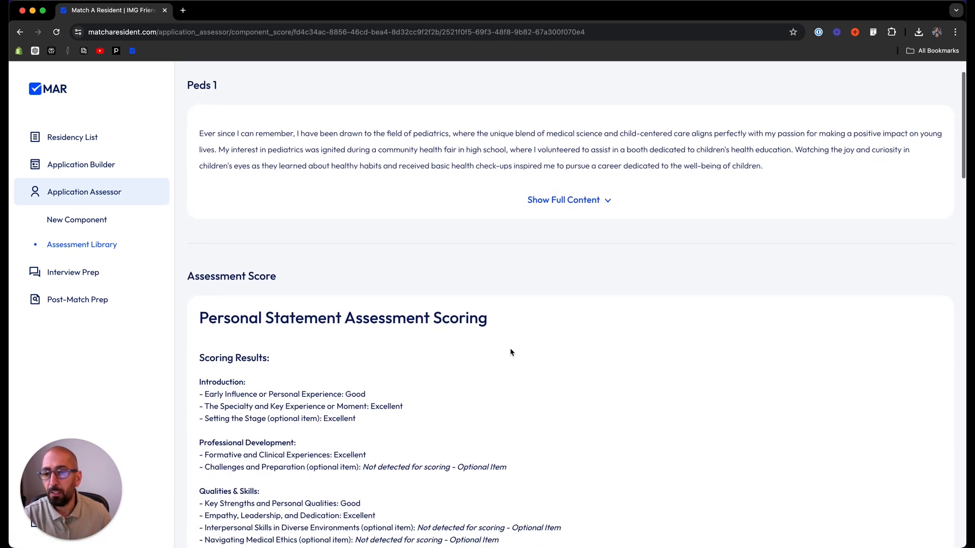
scroll("down", 3)
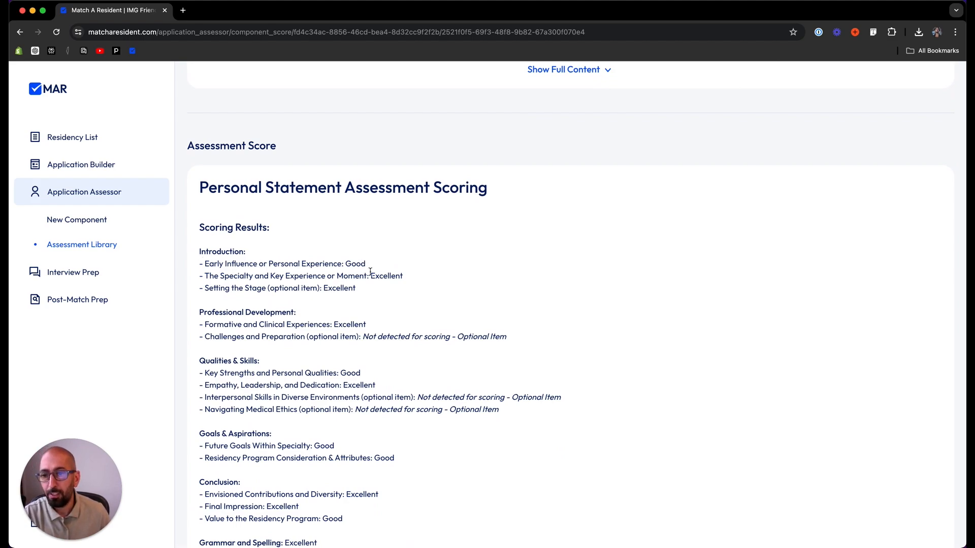
scroll("down", 3)
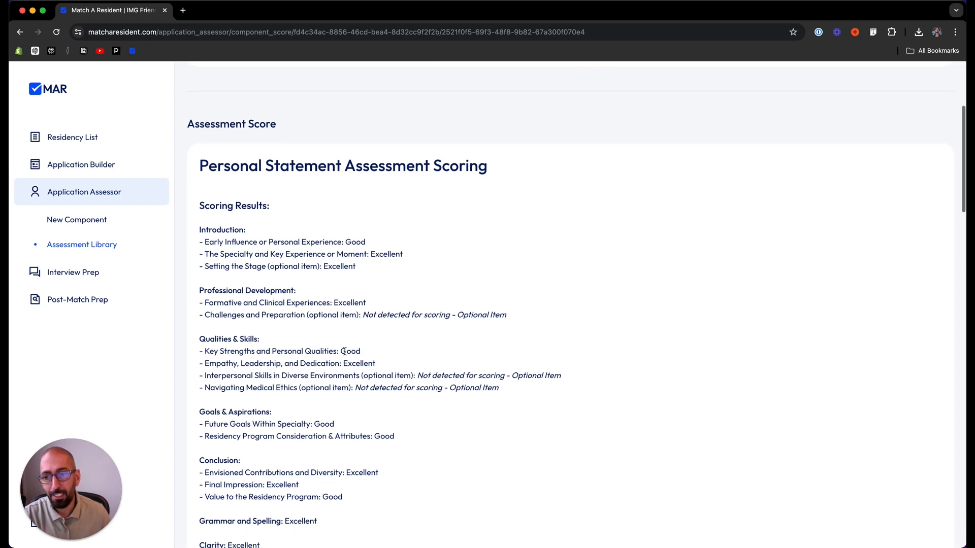
scroll("down", 3)
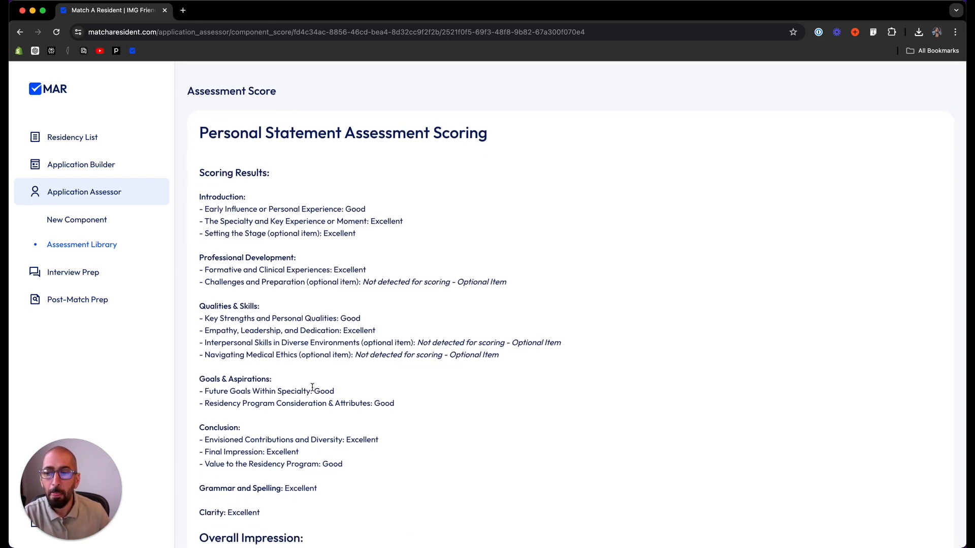
scroll("down", 3)
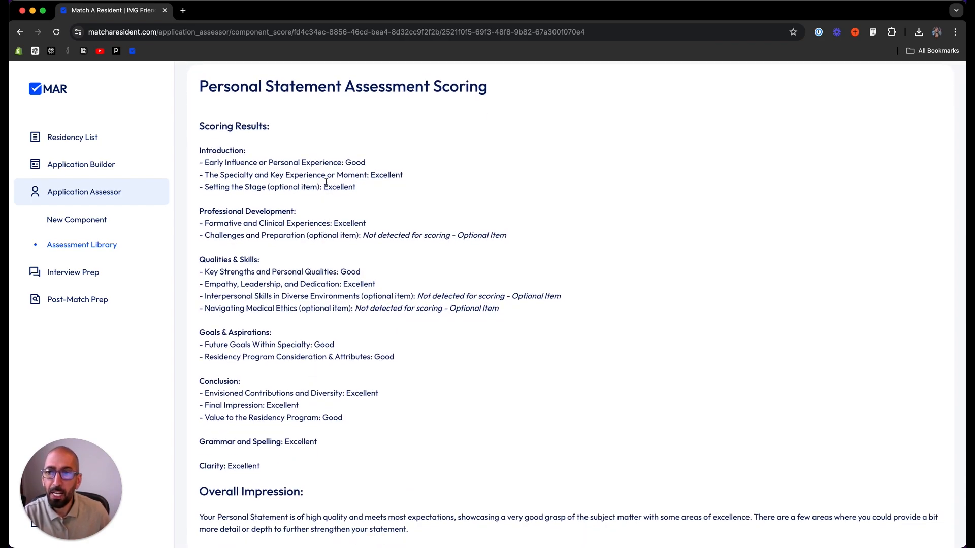
scroll("down", 3)
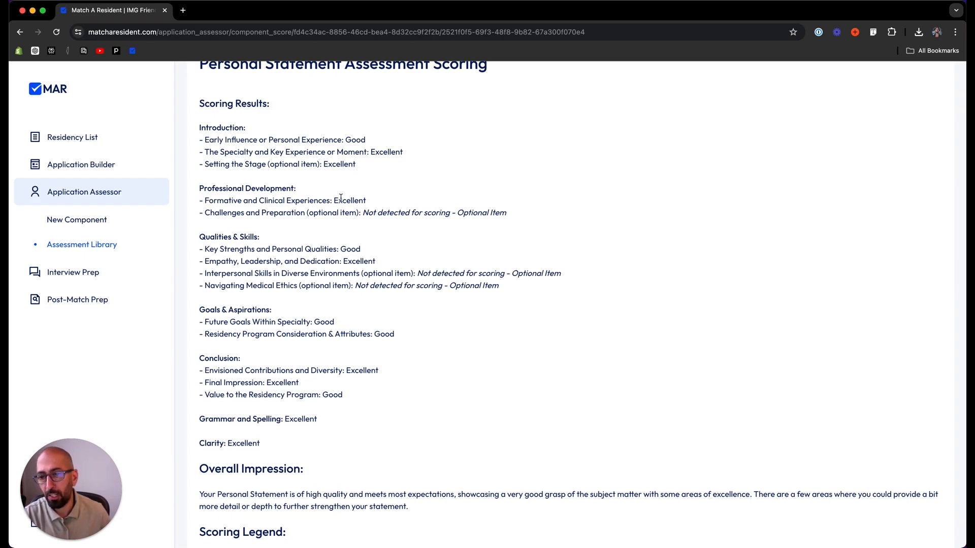
scroll("down", 3)
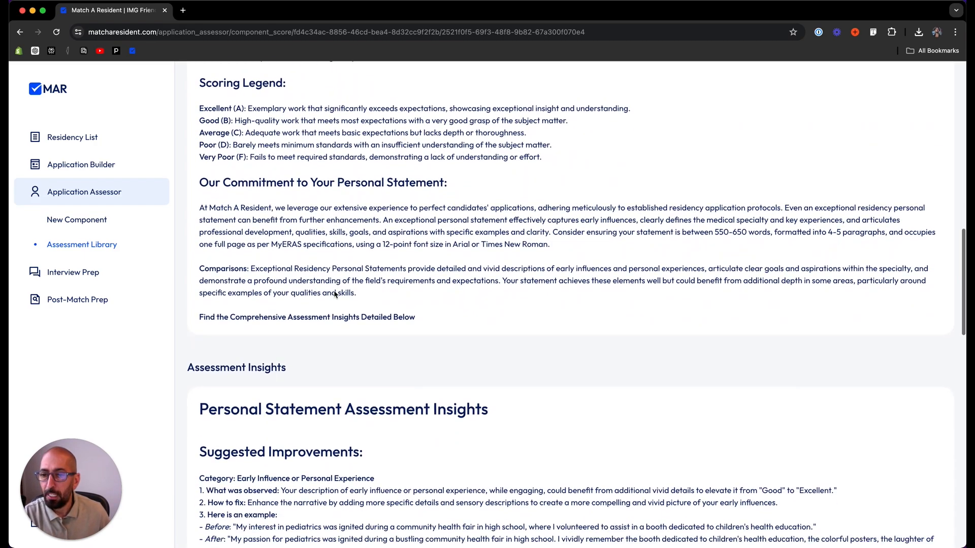
Scroll through the Suggested Improvements with before/after examples down to the Engagement Meter and Action Plan.
scroll("down", 3)
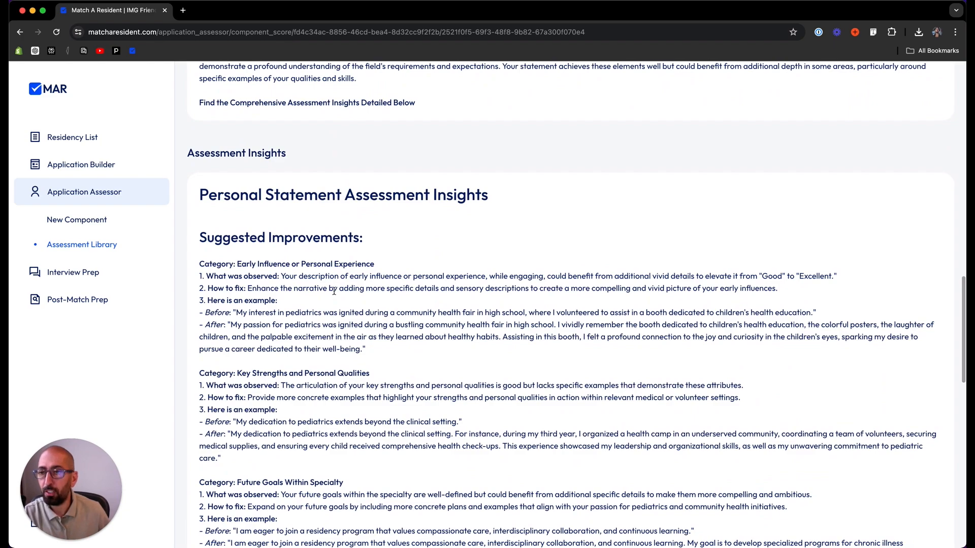
mouse_move(246, 260)
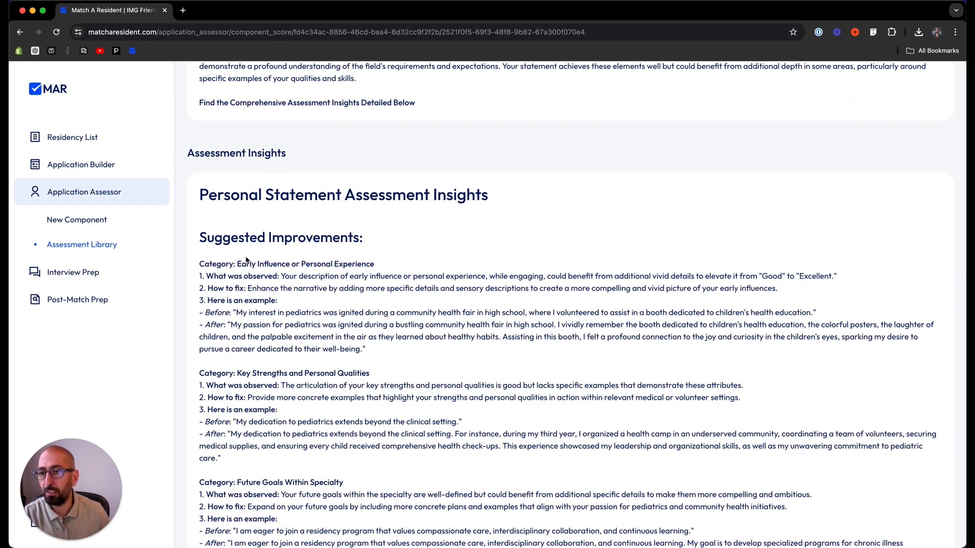
scroll("down", 3)
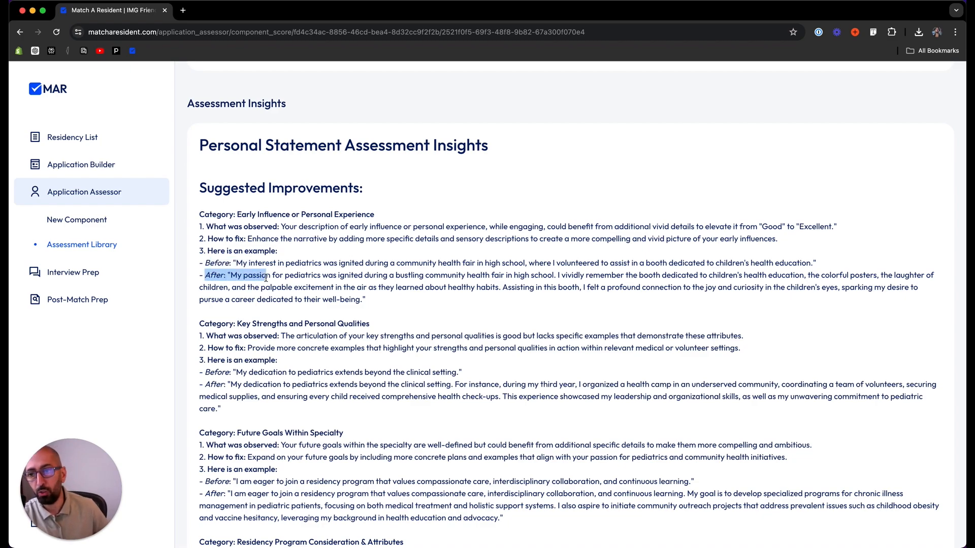
mouse_move(286, 323)
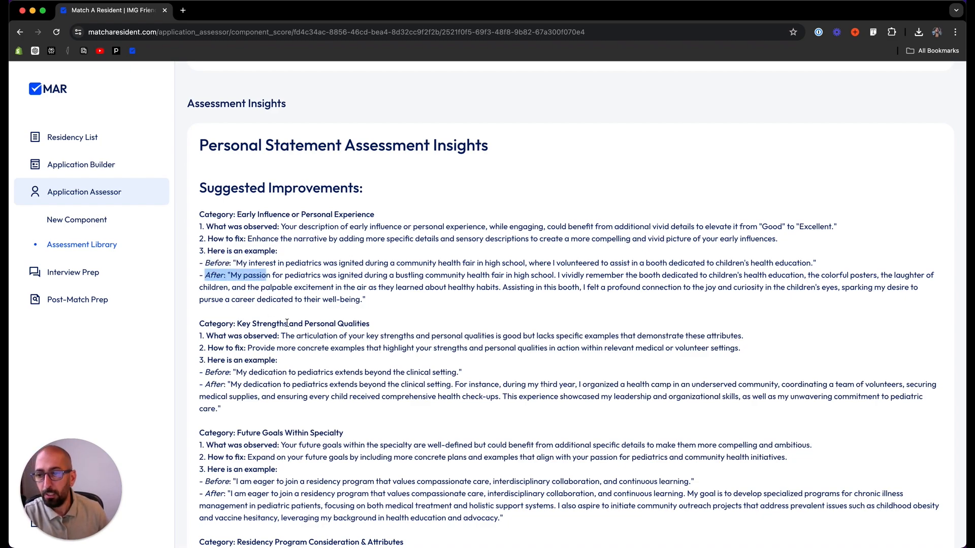
scroll("down", 3)
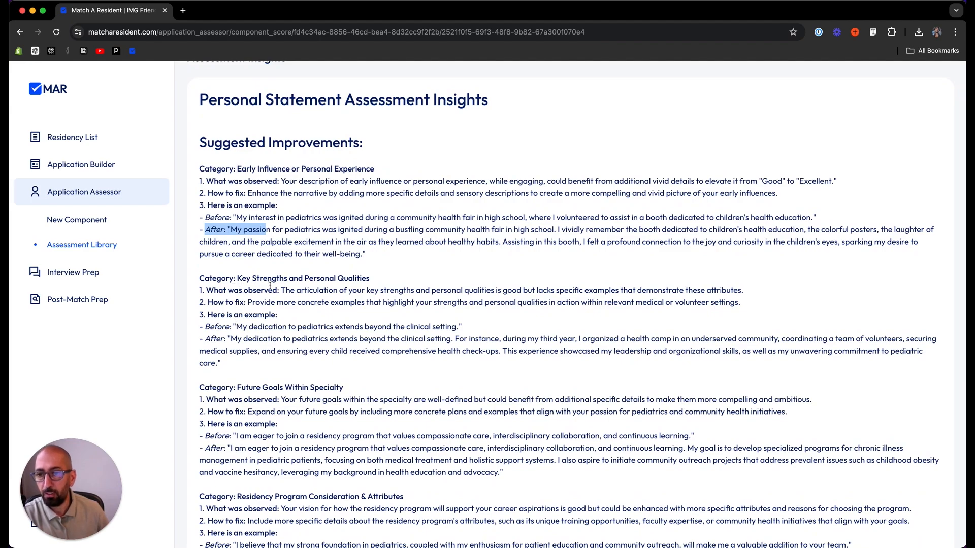
scroll("down", 3)
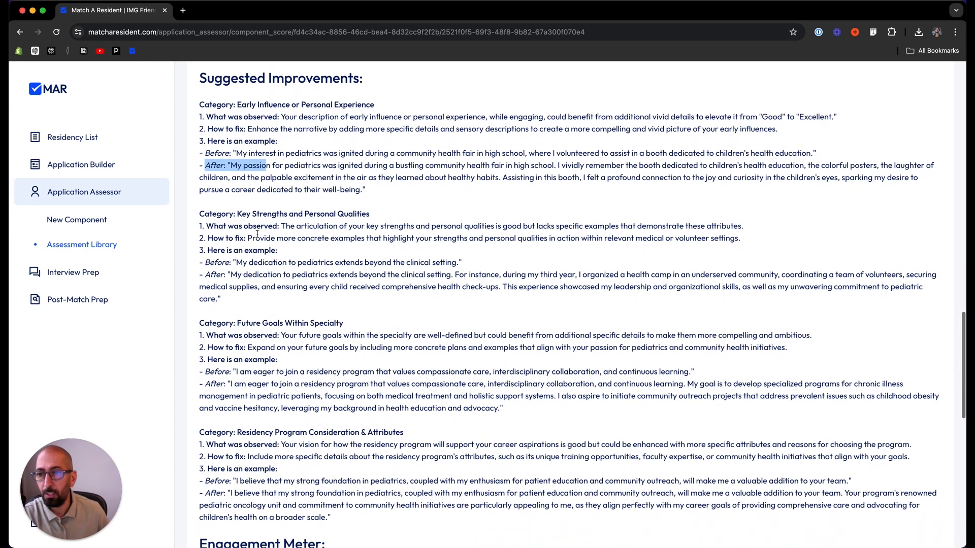
scroll("down", 3)
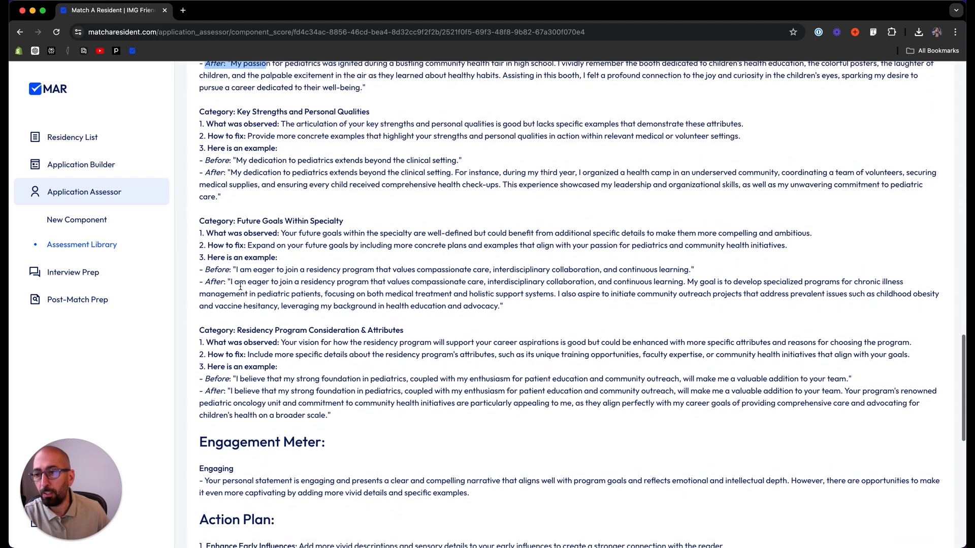
scroll("down", 3)
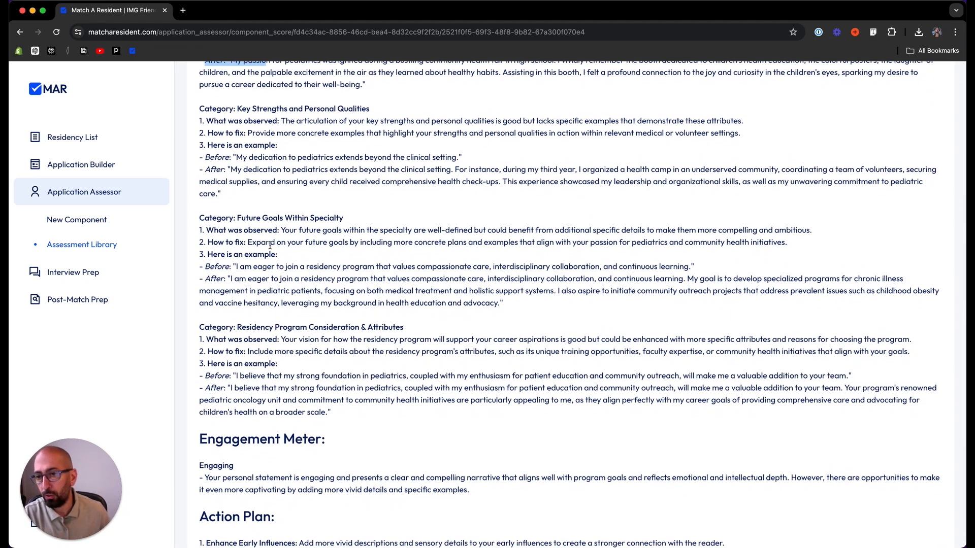
scroll("down", 3)
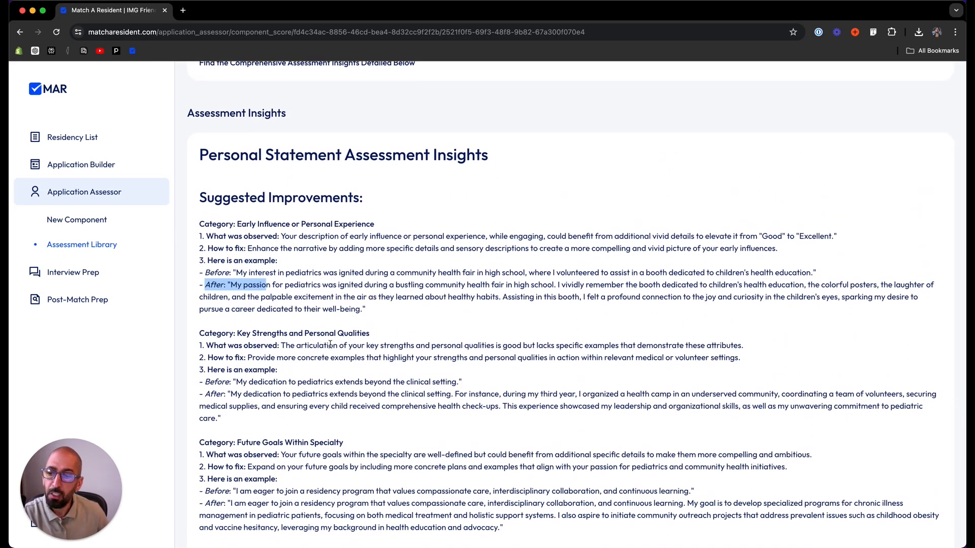
scroll("down", 3)
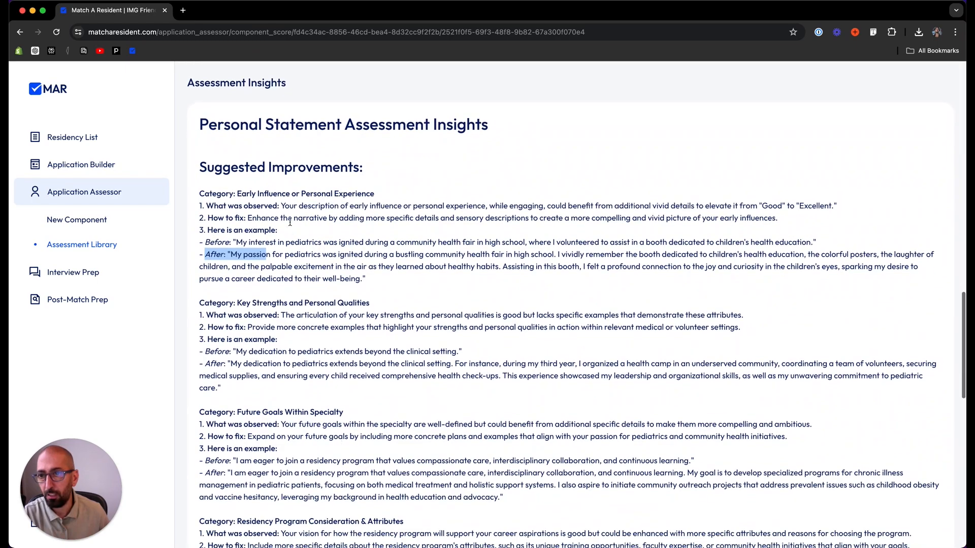
scroll("down", 3)
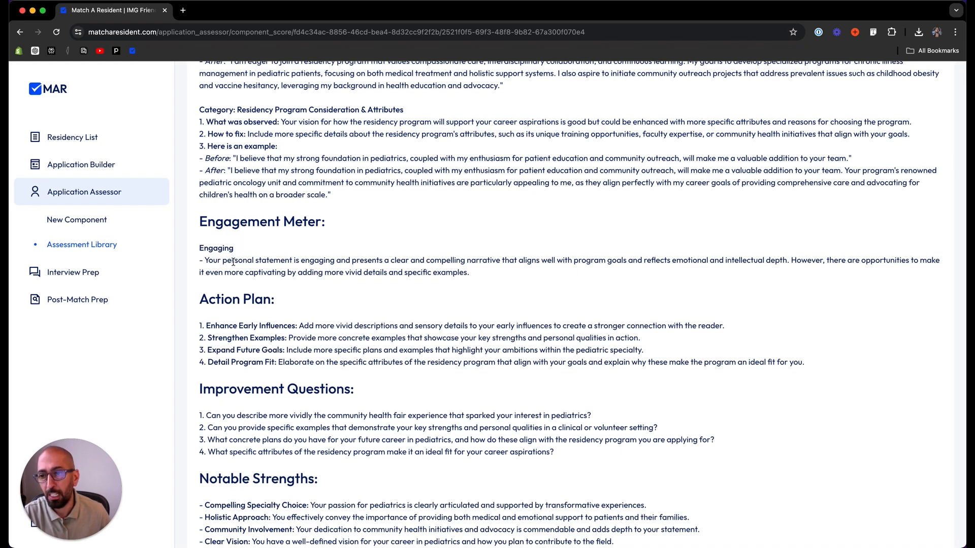
mouse_move(254, 321)
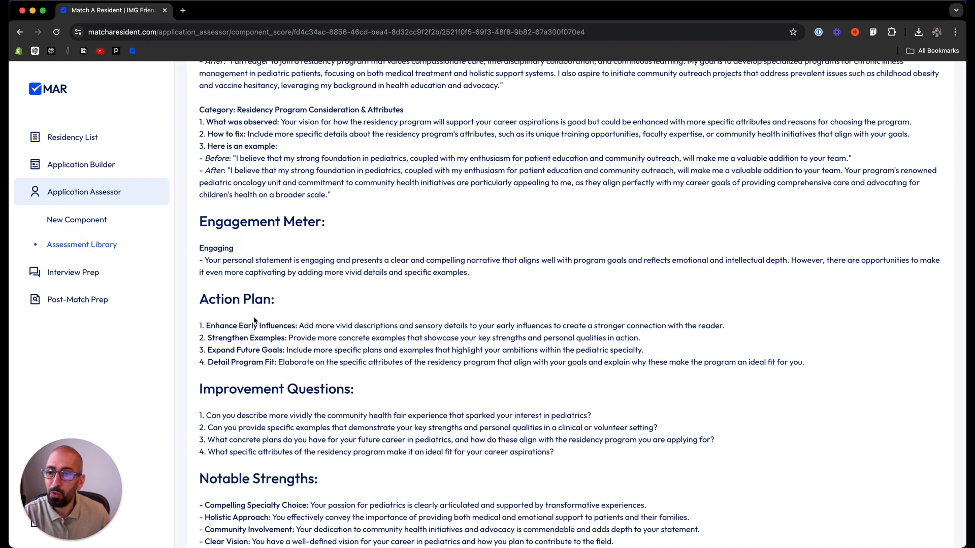
mouse_move(306, 313)
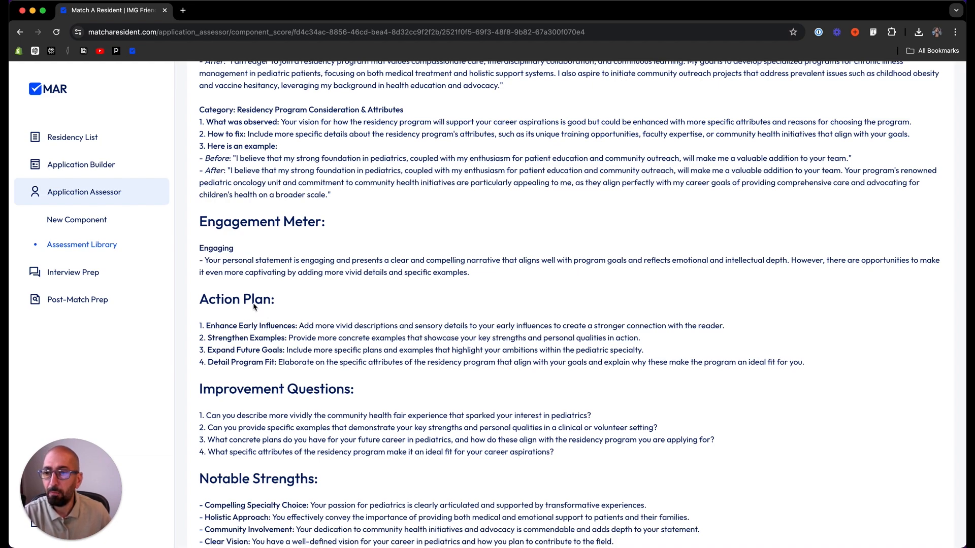
mouse_move(215, 250)
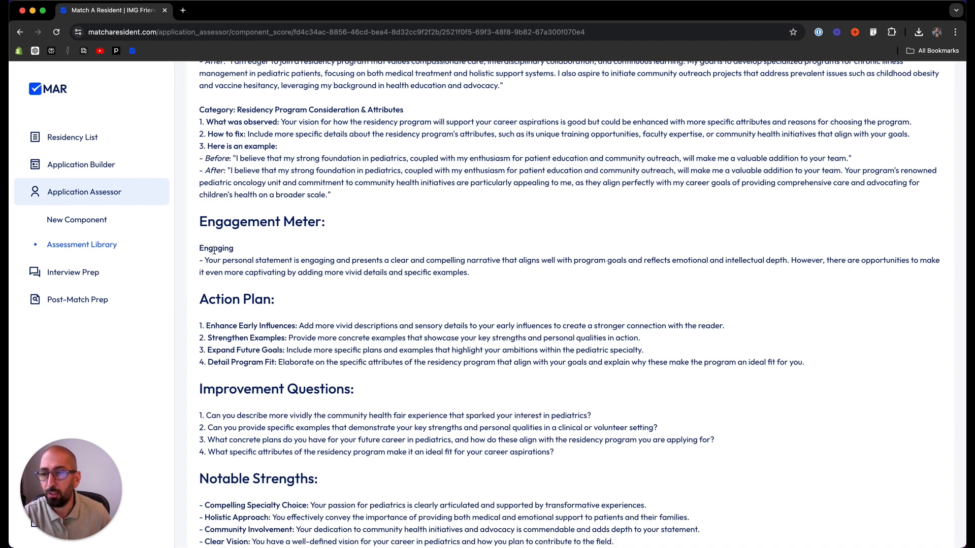
mouse_move(242, 358)
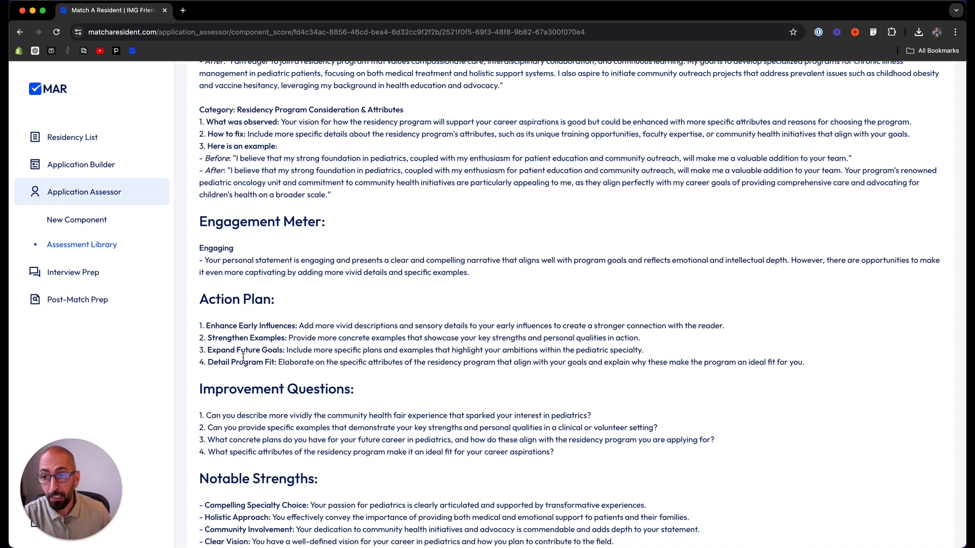
Scroll to the Final Note and the Download (.pdf), Download (.docx) and Copy buttons.
scroll("down", 3)
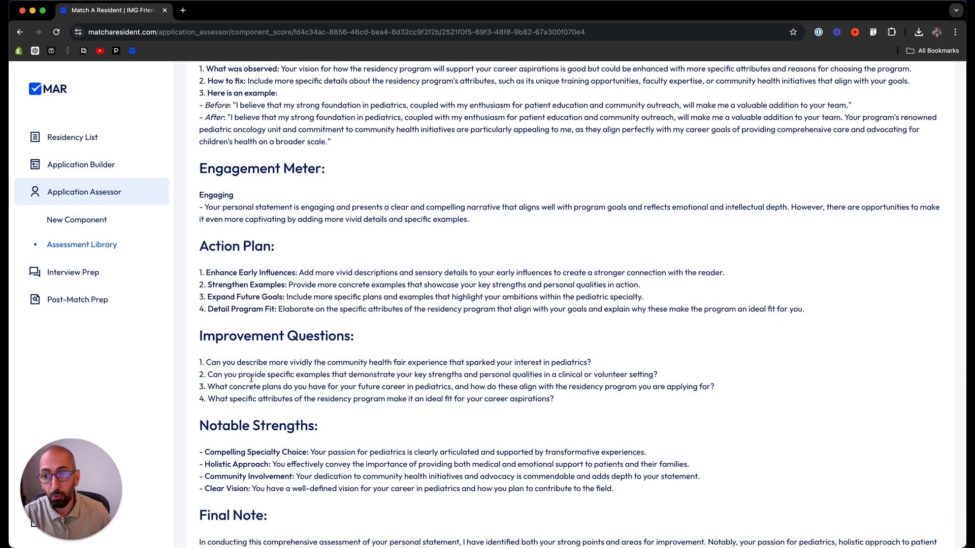
scroll("down", 3)
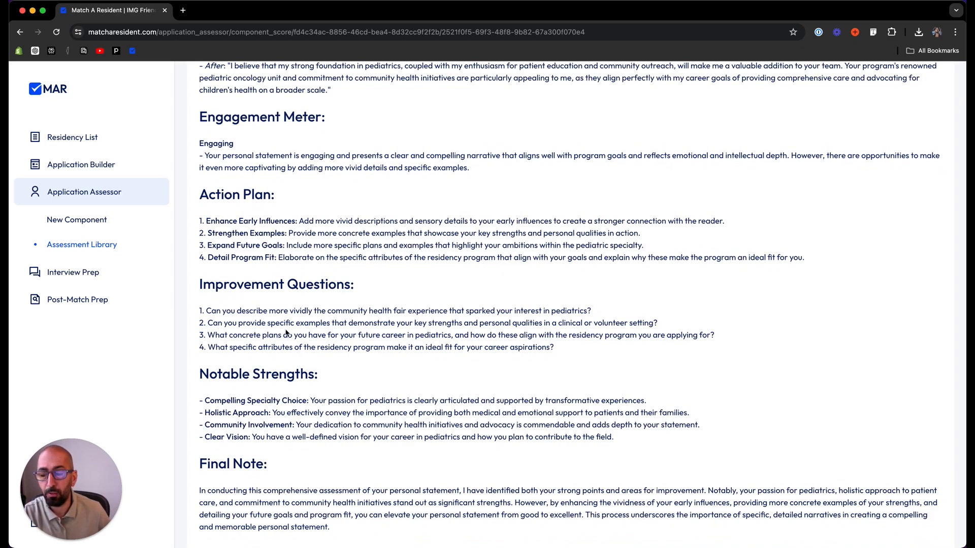
scroll("down", 3)
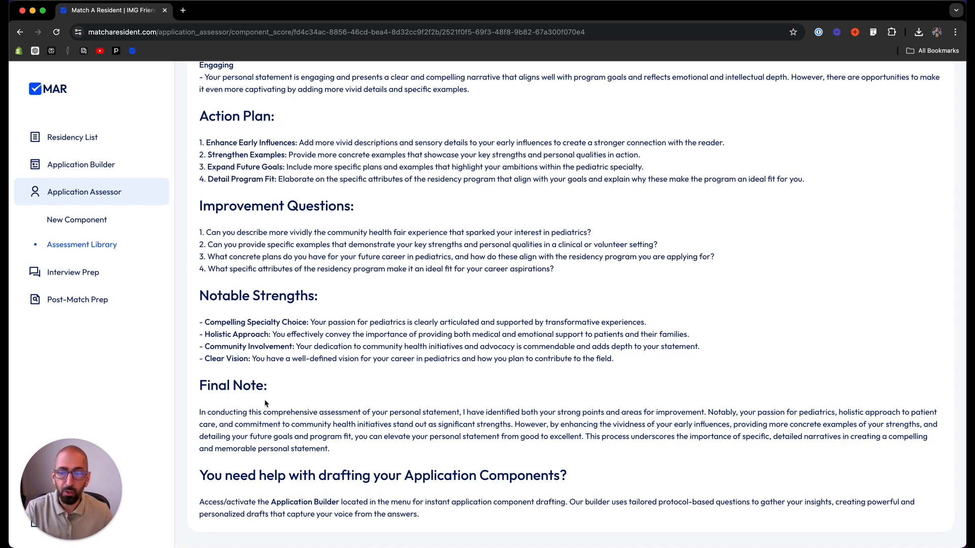
scroll("down", 3)
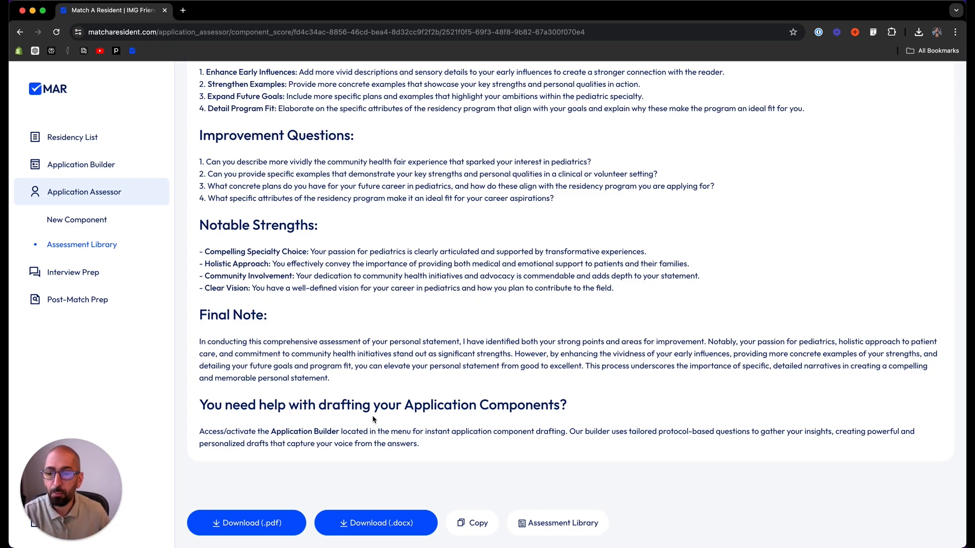
mouse_move(382, 424)
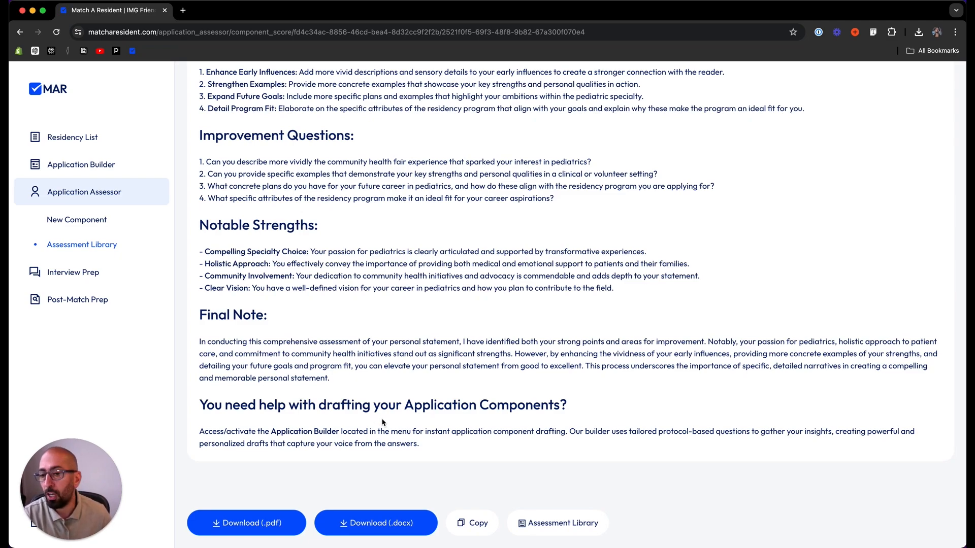